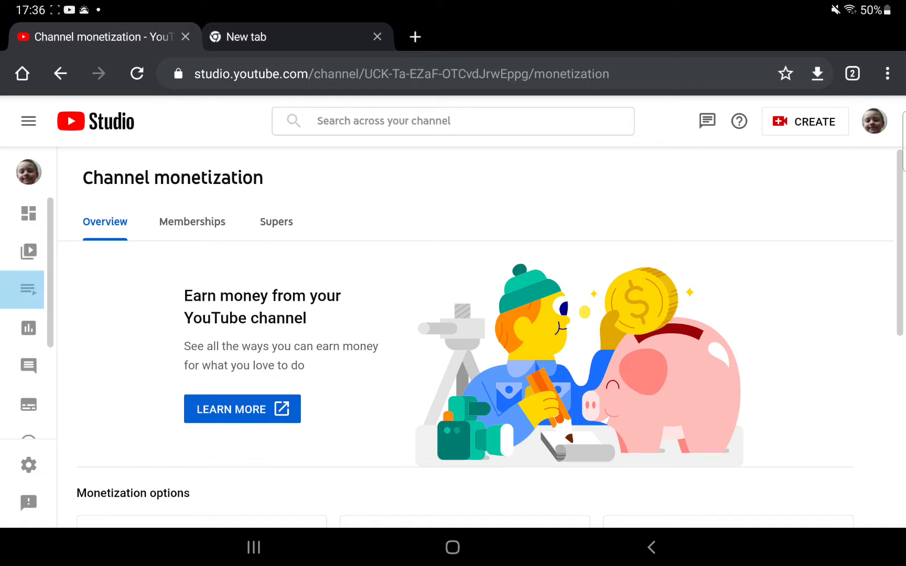
Step: Go through Playlists to the channel Analytics overview showing 174,521 views for 28 days
click(28, 290)
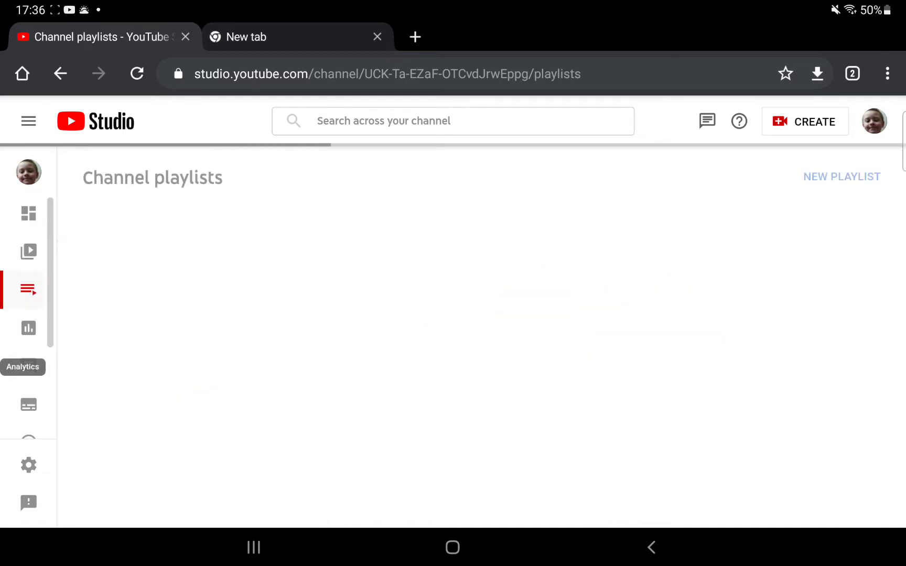
click(28, 328)
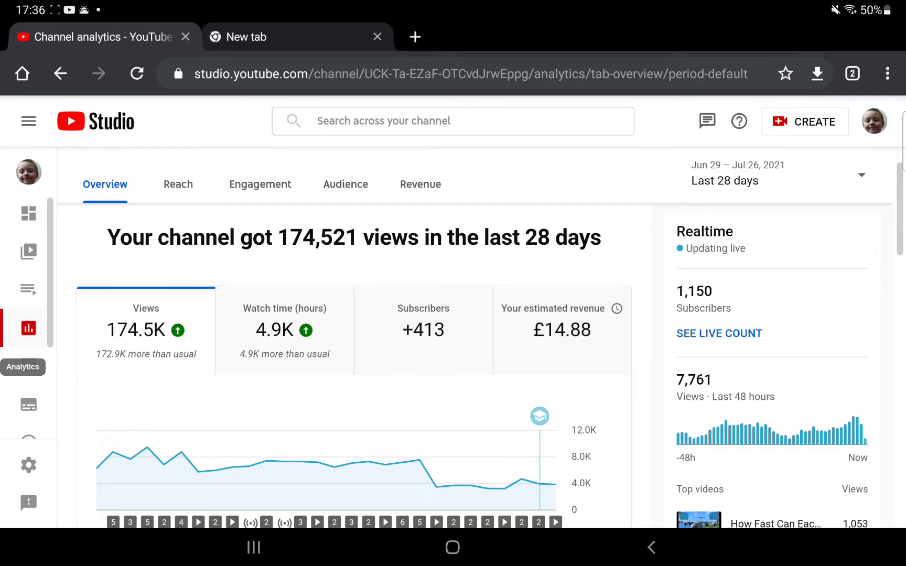
Step: Open Monetization's Memberships tab, showing 0% complete with the offer set-up not started
click(28, 344)
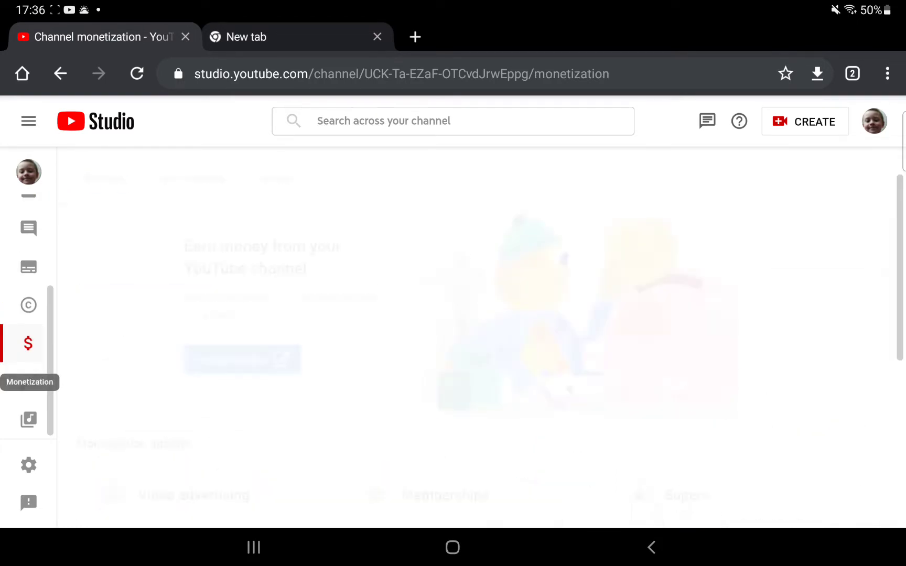
click(192, 178)
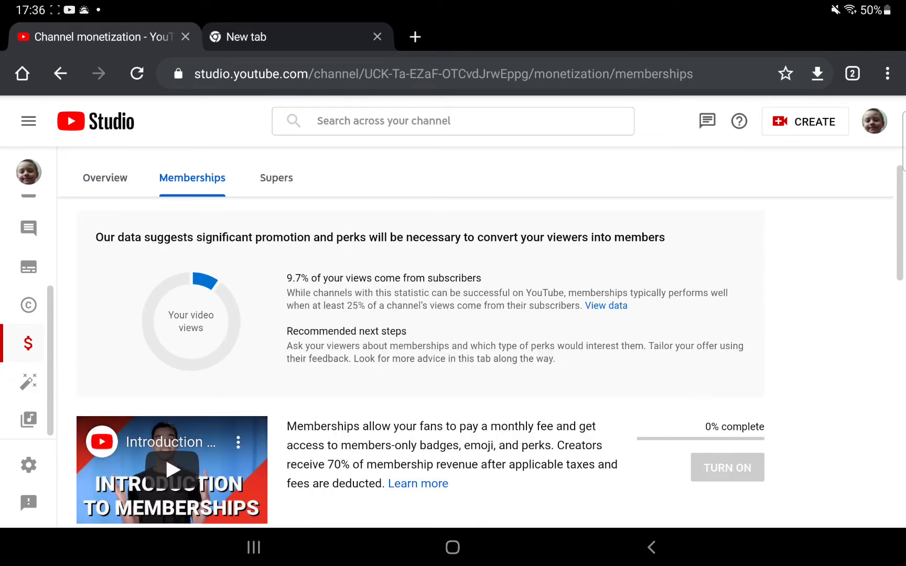
scroll(down, 3)
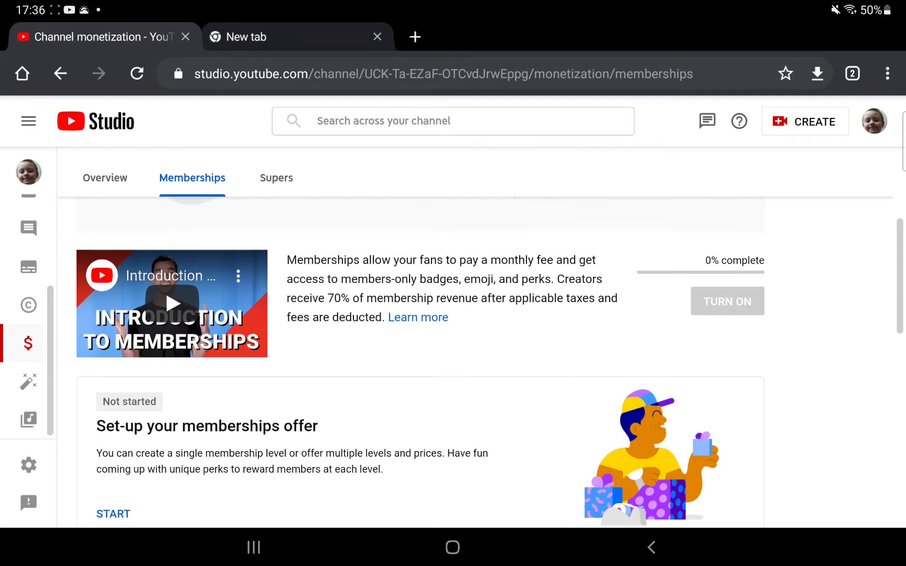
Step: Start the Upload badges and emoji card, opening its badges step with 'Upload my own'
scroll(up, 3)
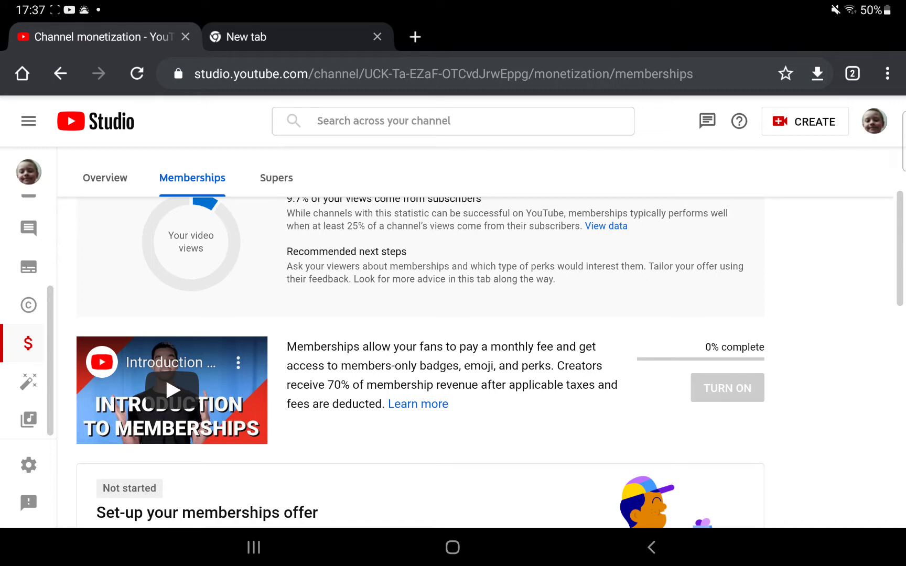
scroll(down, 3)
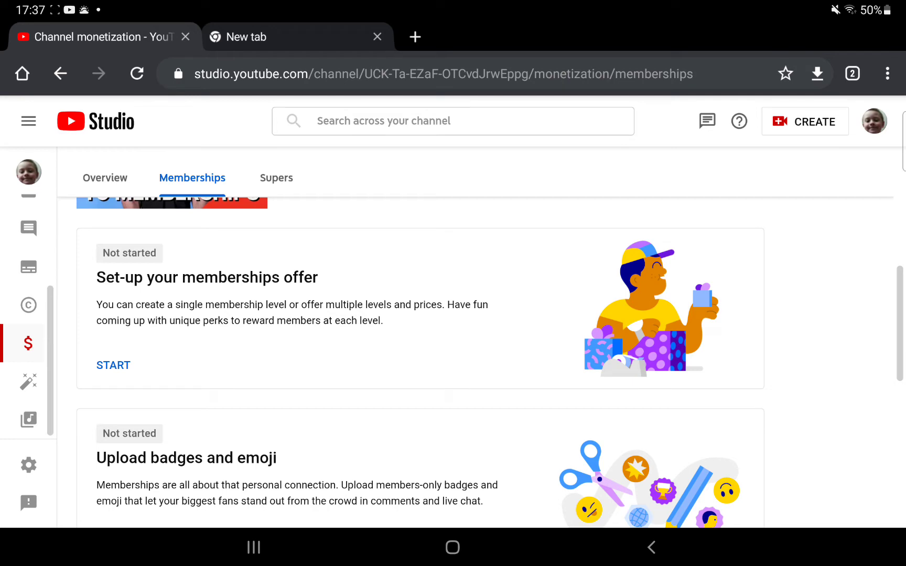
scroll(up, 3)
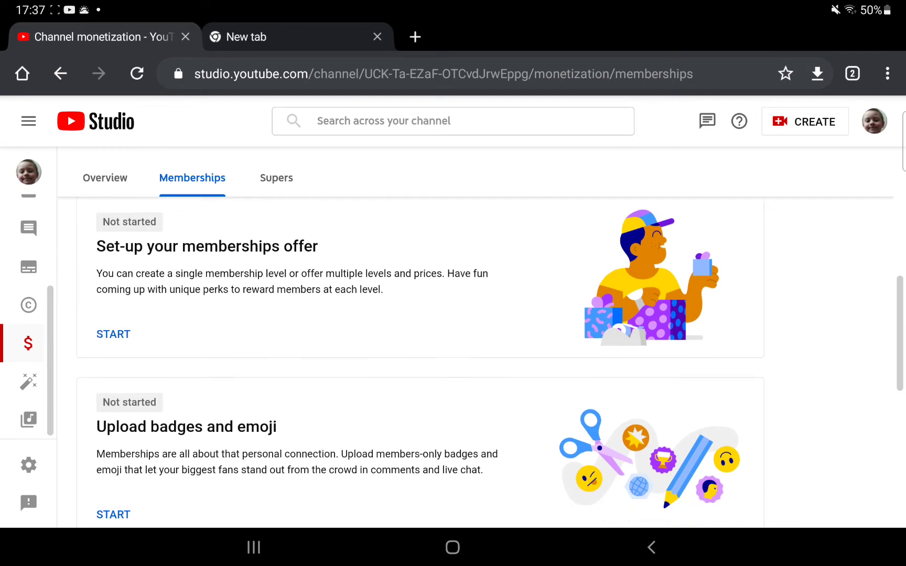
click(114, 514)
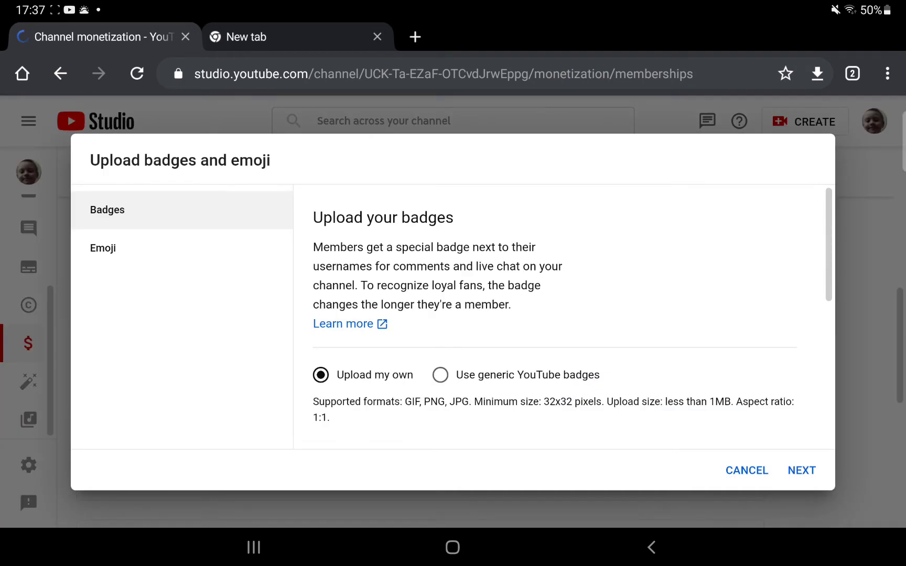
Step: Look through the Badges section, then move to the Emoji step with empty name entries
scroll(down, 3)
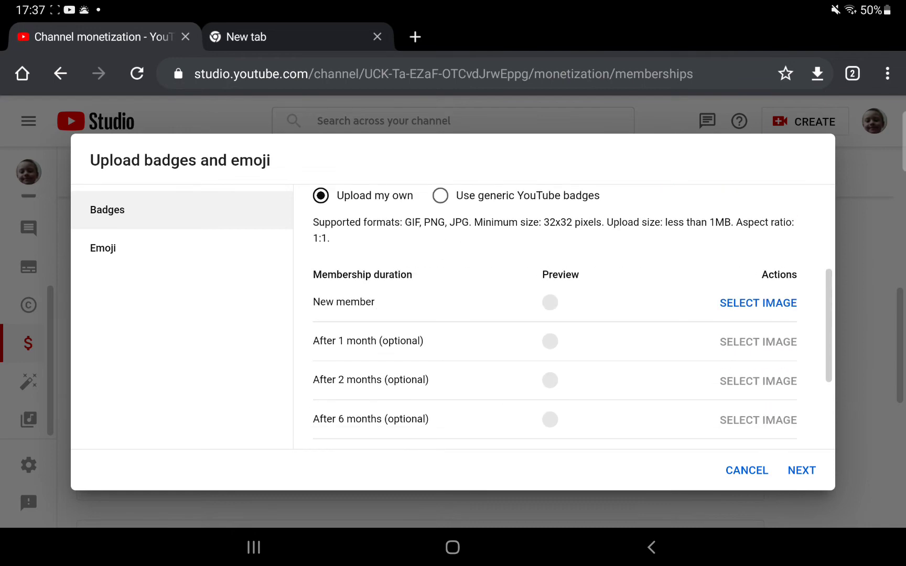
scroll(up, 3)
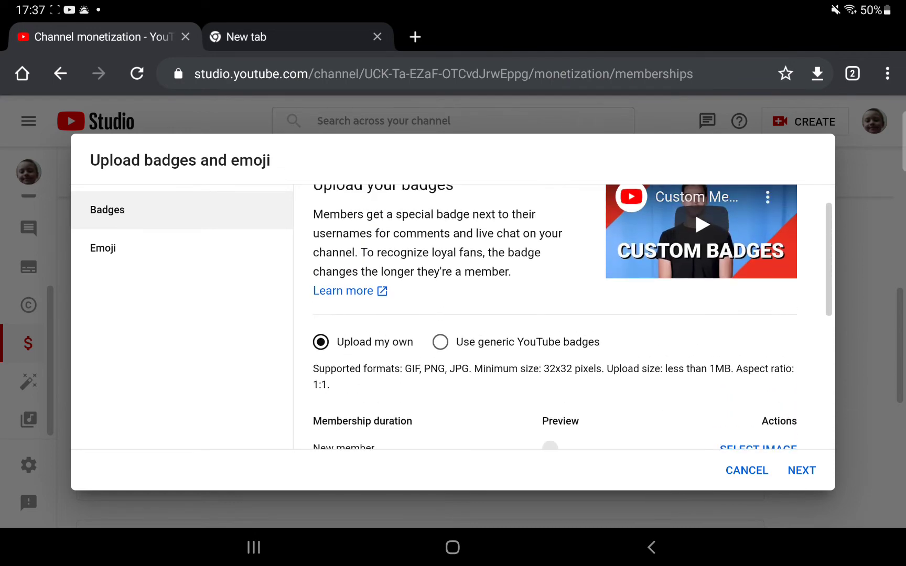
scroll(down, 3)
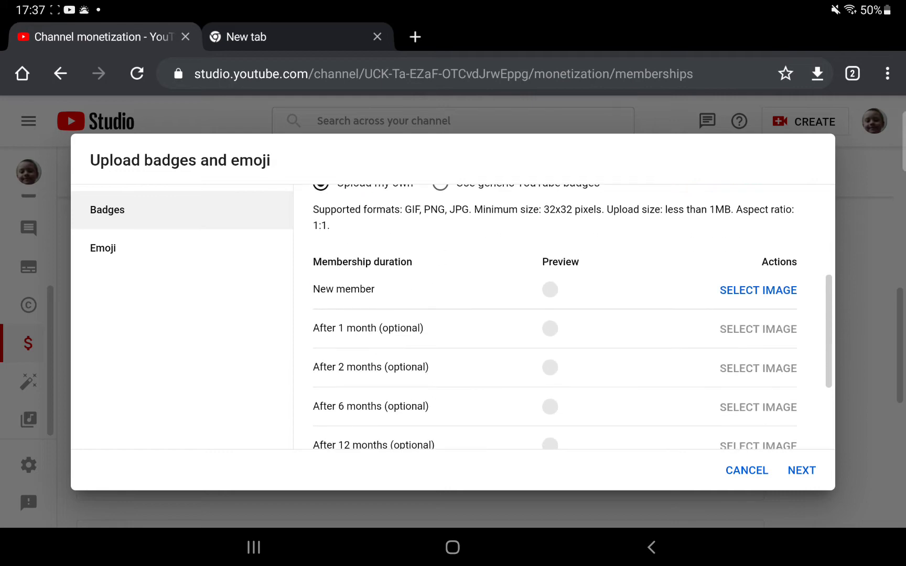
scroll(down, 3)
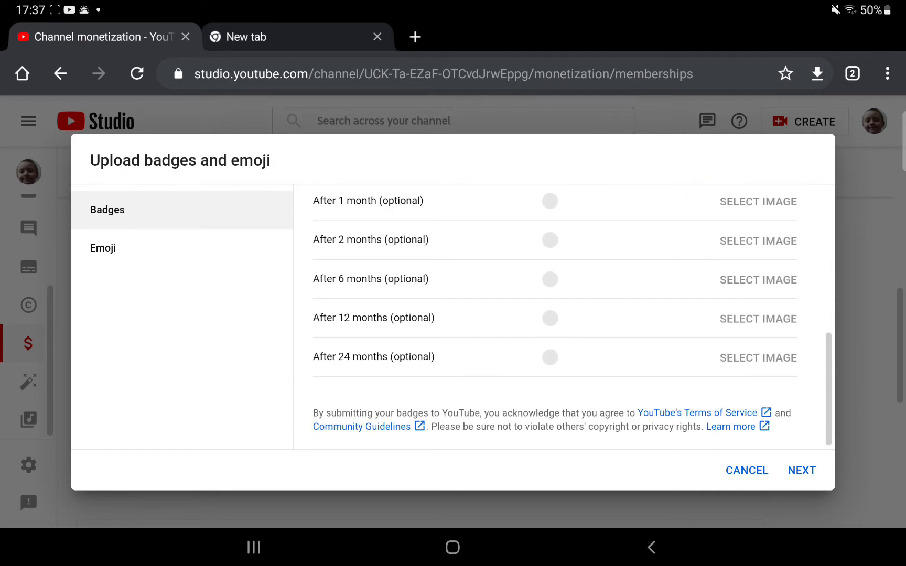
click(103, 248)
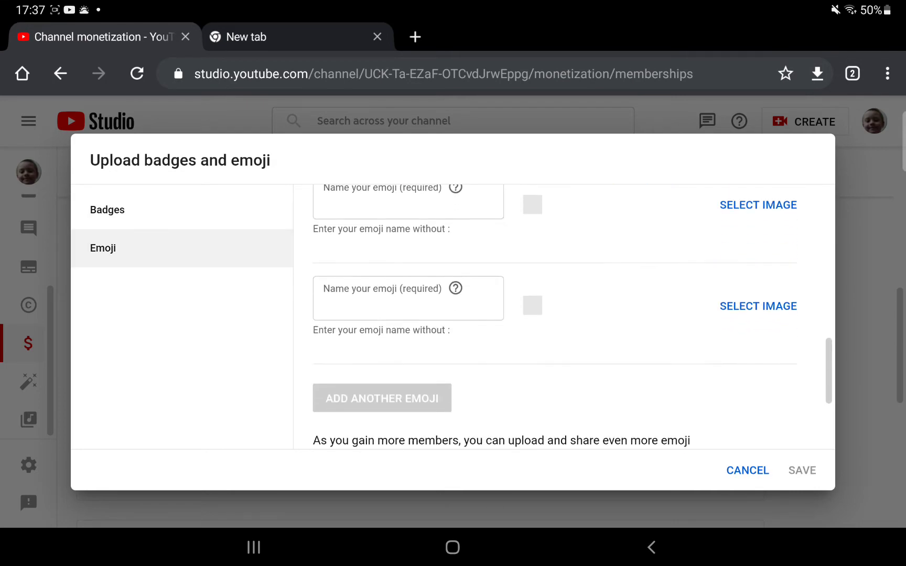
Step: Look over the emoji slots and preview them against the Dark theme
scroll(down, 3)
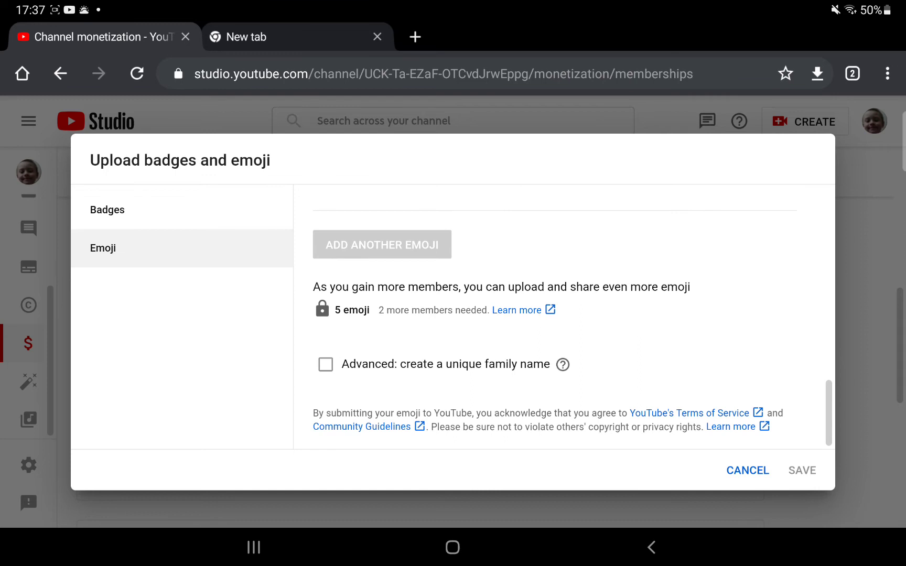
click(381, 244)
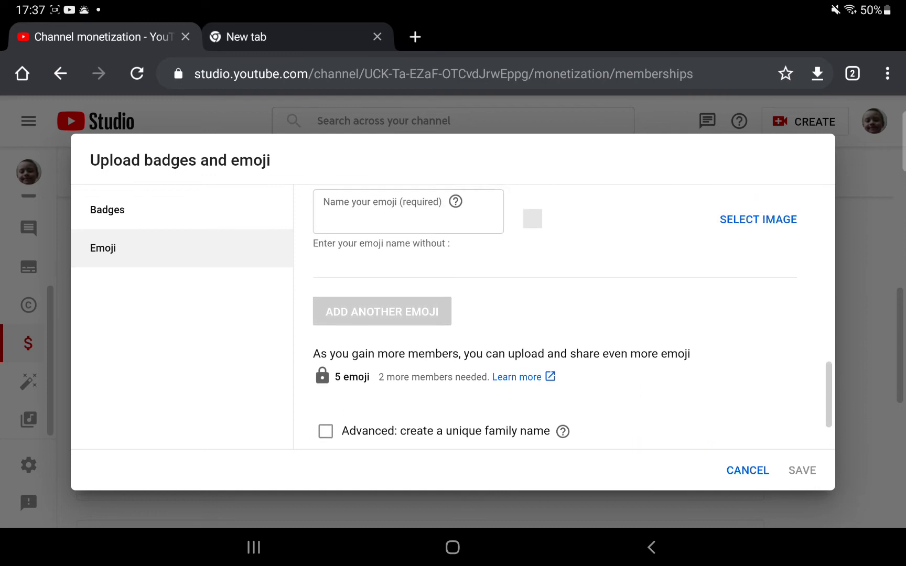
click(381, 311)
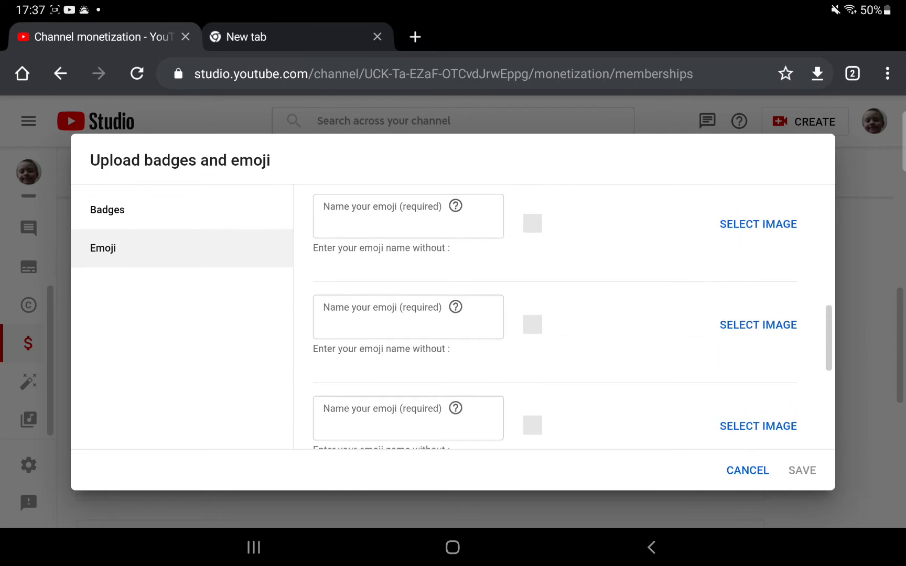
scroll(up, 3)
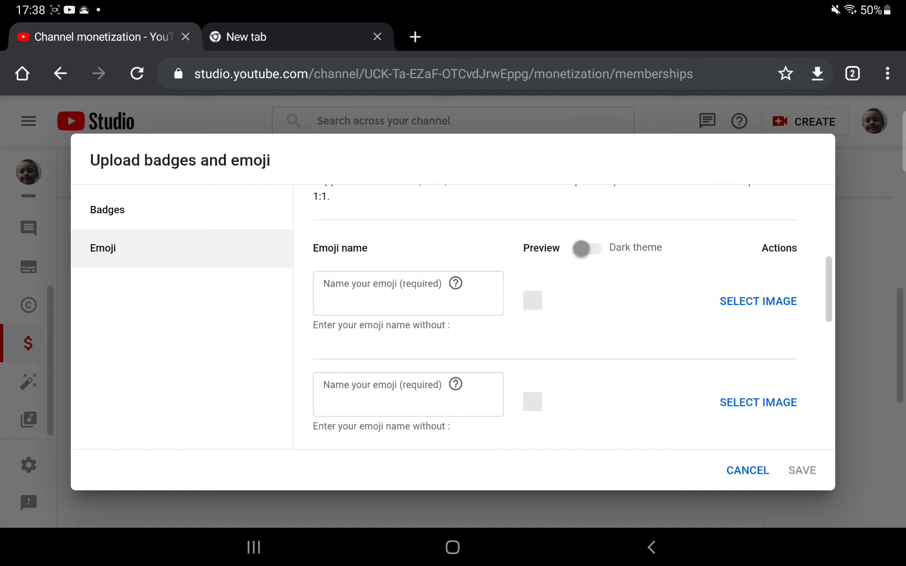
click(588, 248)
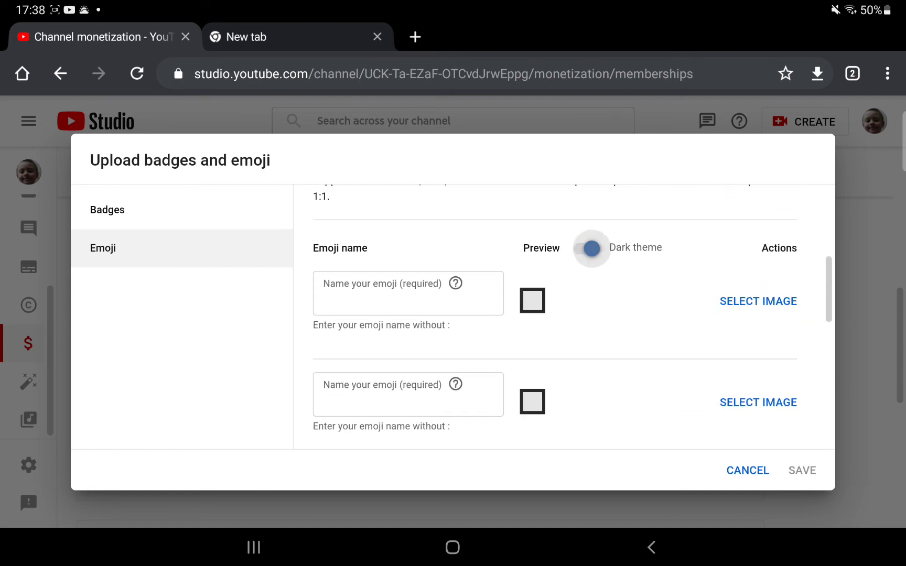
Step: Cancel the badges and emoji dialog without saving, returning to Memberships
scroll(up, 3)
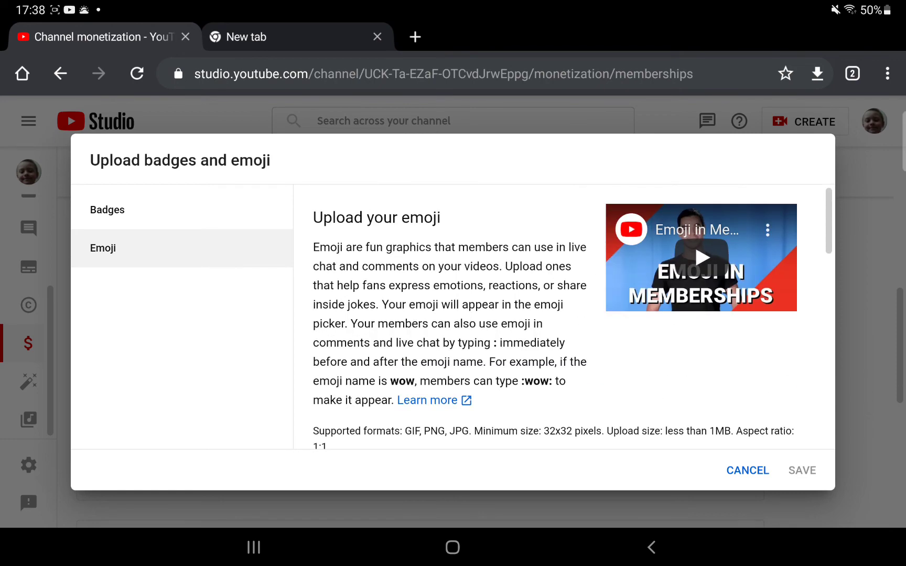
scroll(down, 3)
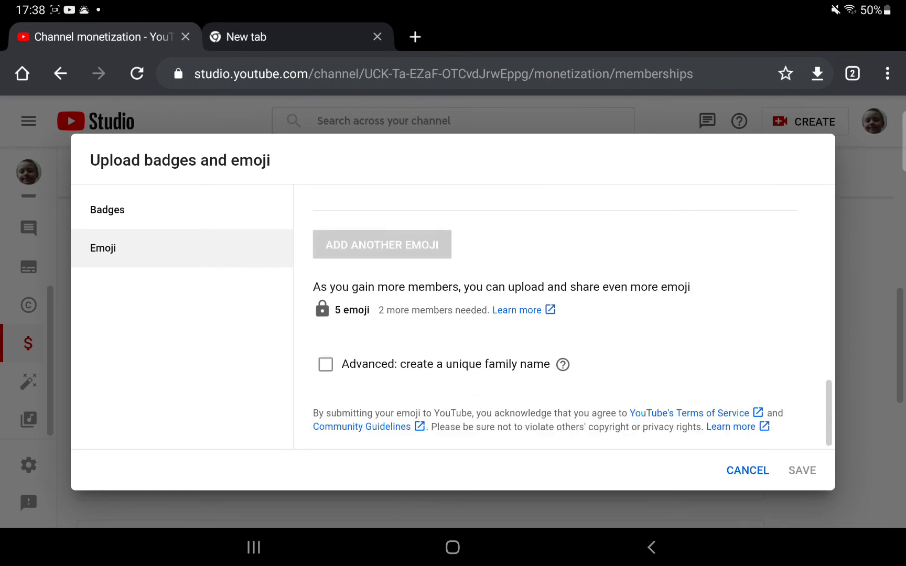
click(748, 470)
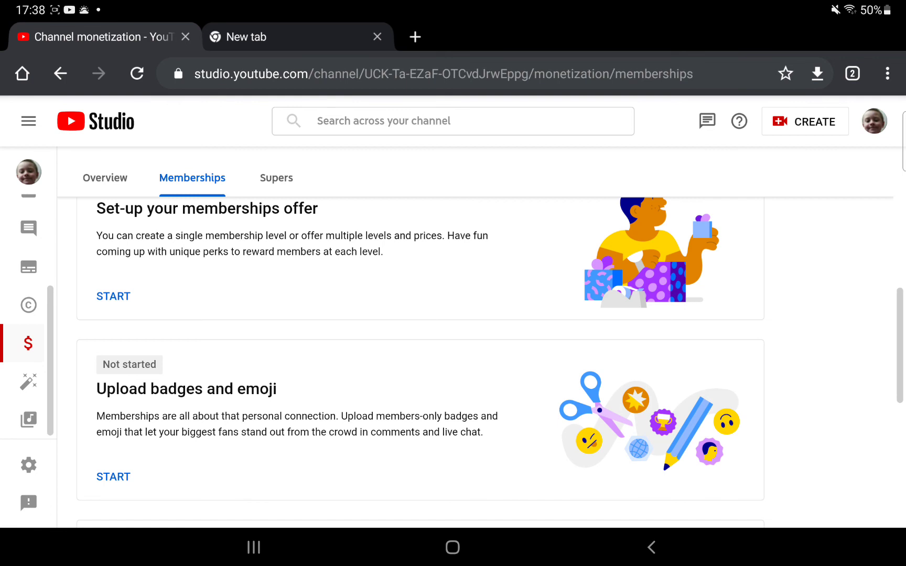